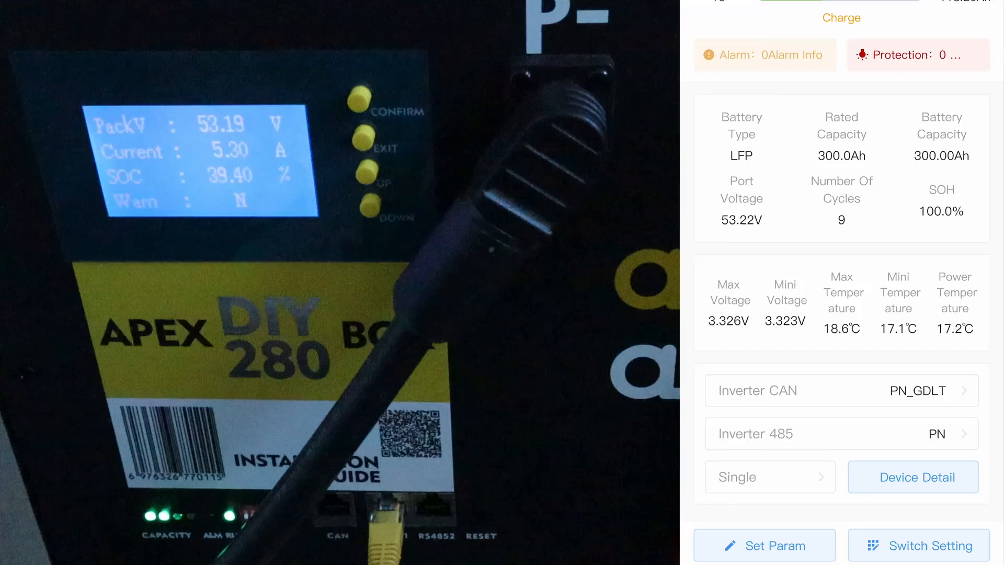
View the device details with per-cell voltages and device information.
click(912, 477)
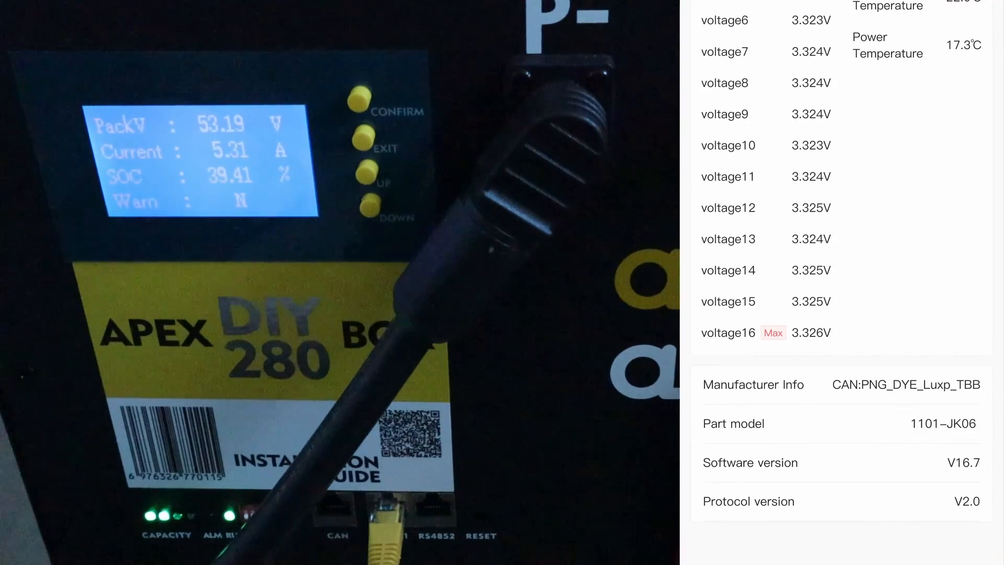
scroll(up, 3)
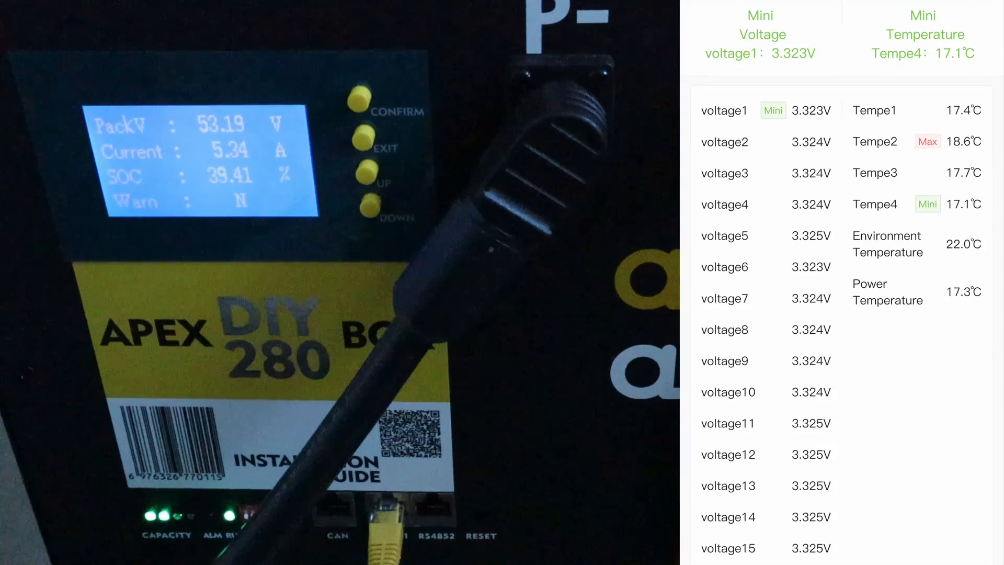
scroll(down, 3)
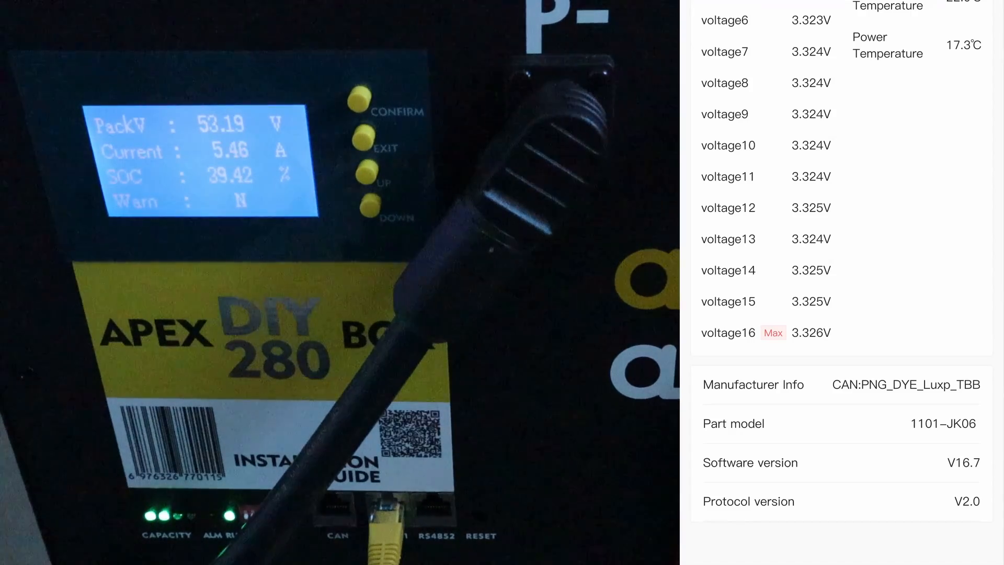
scroll(up, 3)
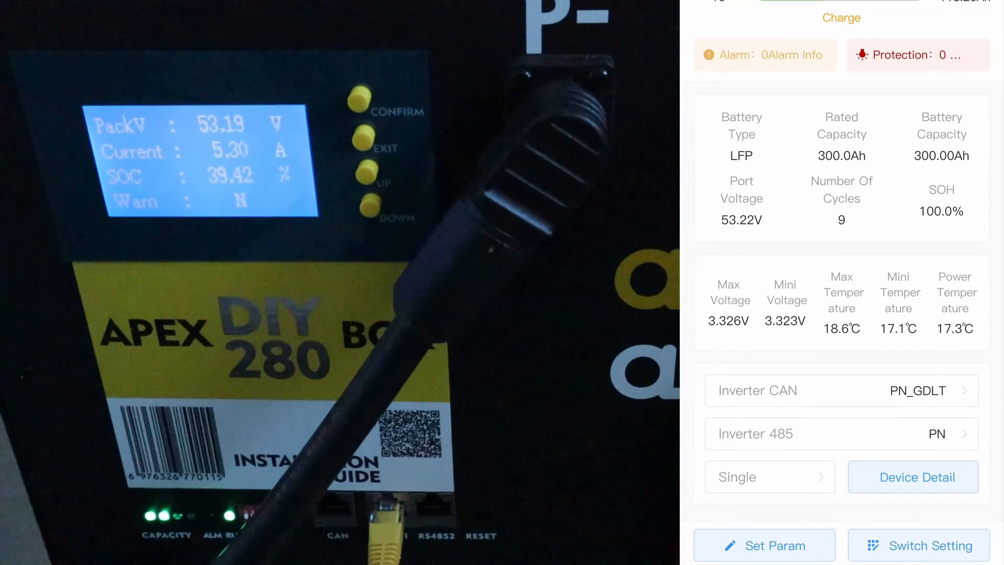
Review the full Set Param list of voltage, temperature, current and capacity thresholds.
click(764, 545)
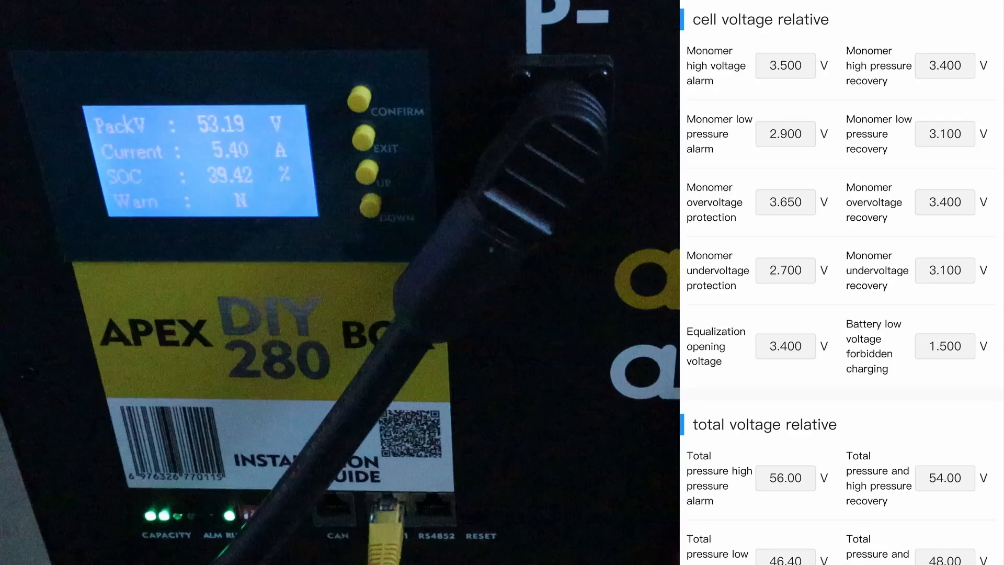
scroll(down, 3)
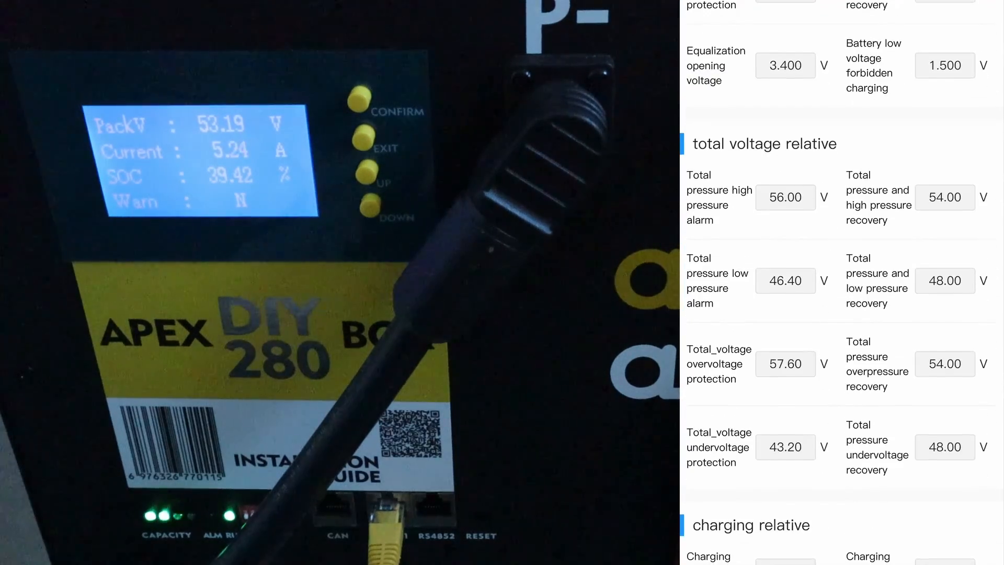
scroll(down, 3)
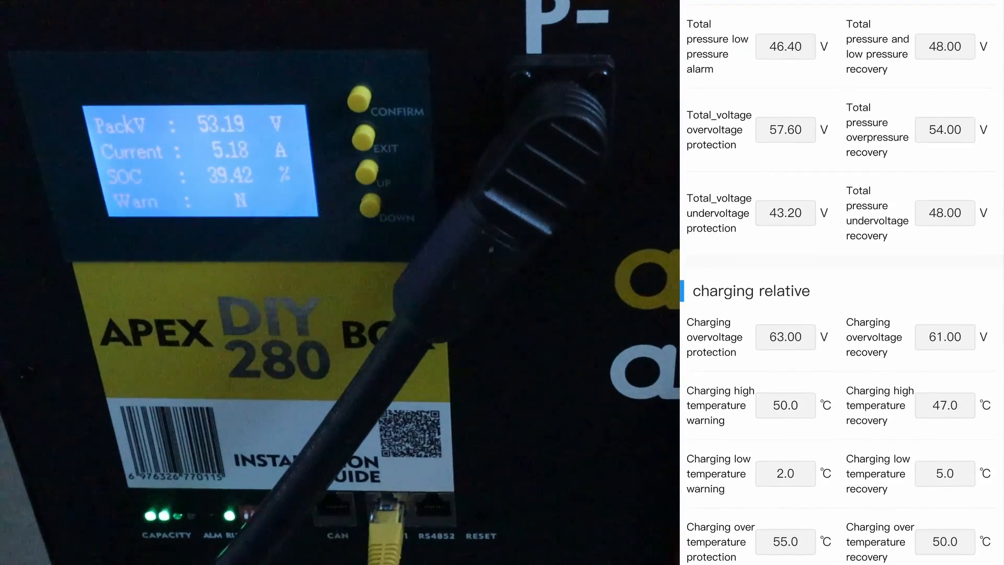
scroll(down, 3)
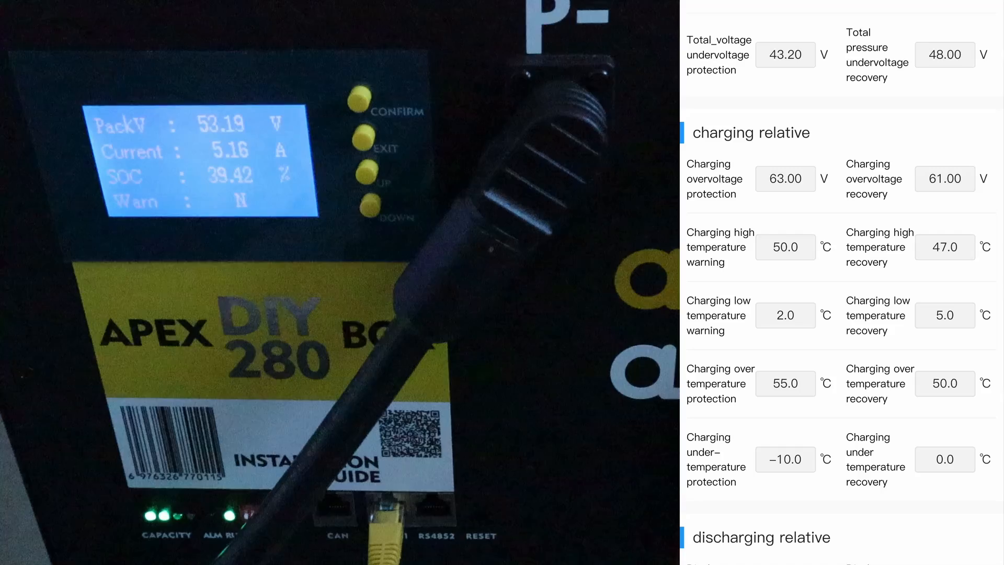
scroll(down, 3)
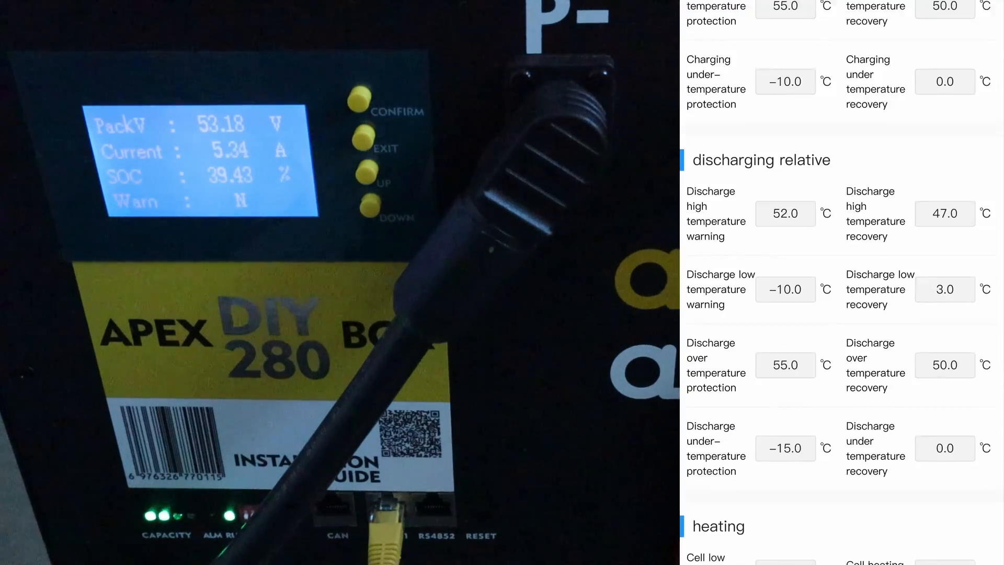
scroll(down, 3)
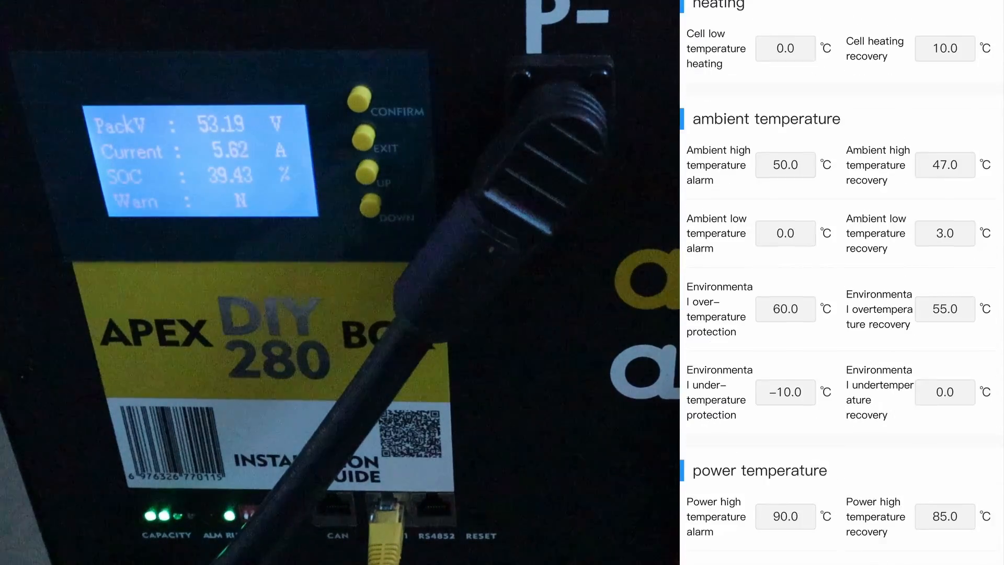
scroll(down, 3)
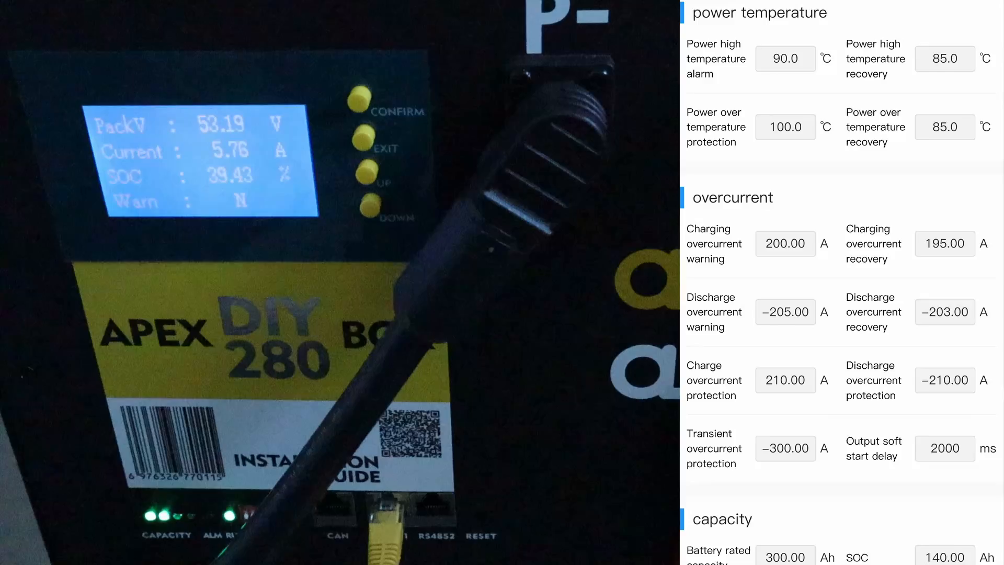
scroll(down, 3)
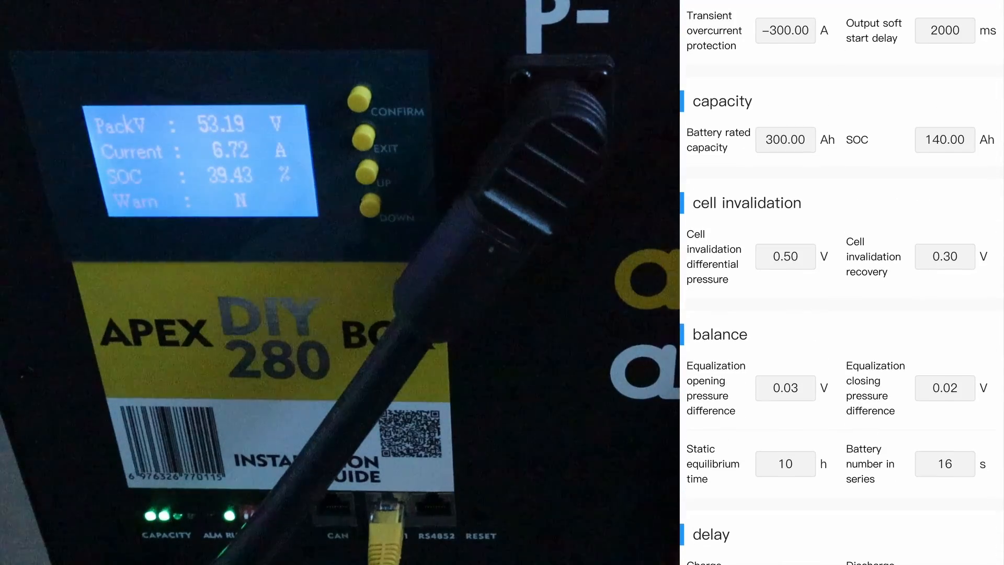
scroll(down, 3)
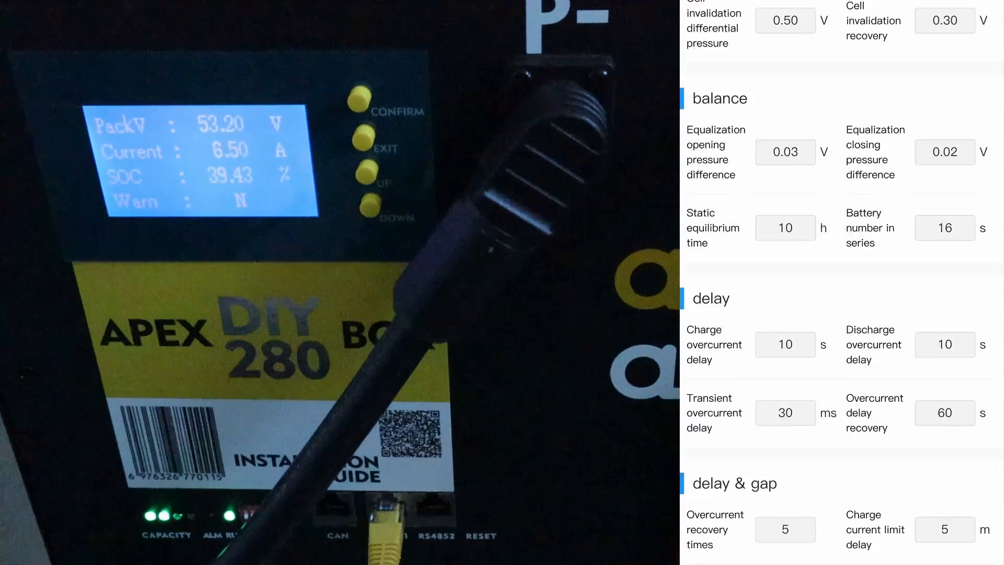
scroll(down, 3)
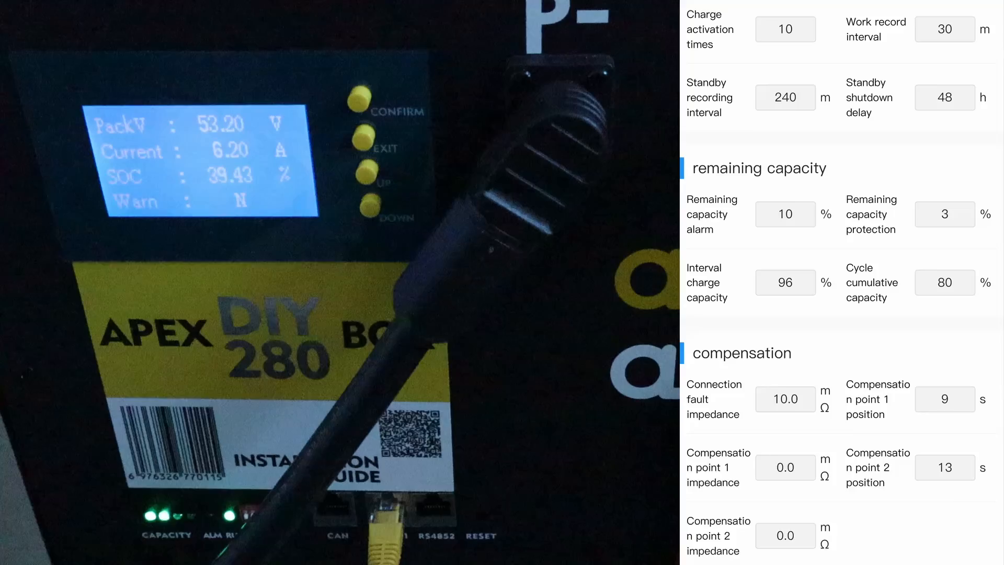
scroll(down, 3)
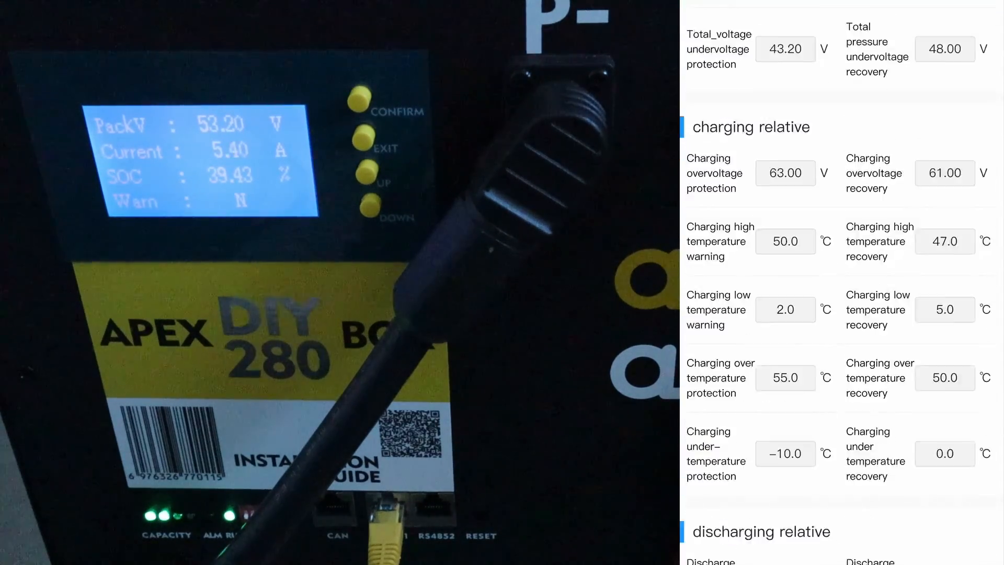
scroll(up, 3)
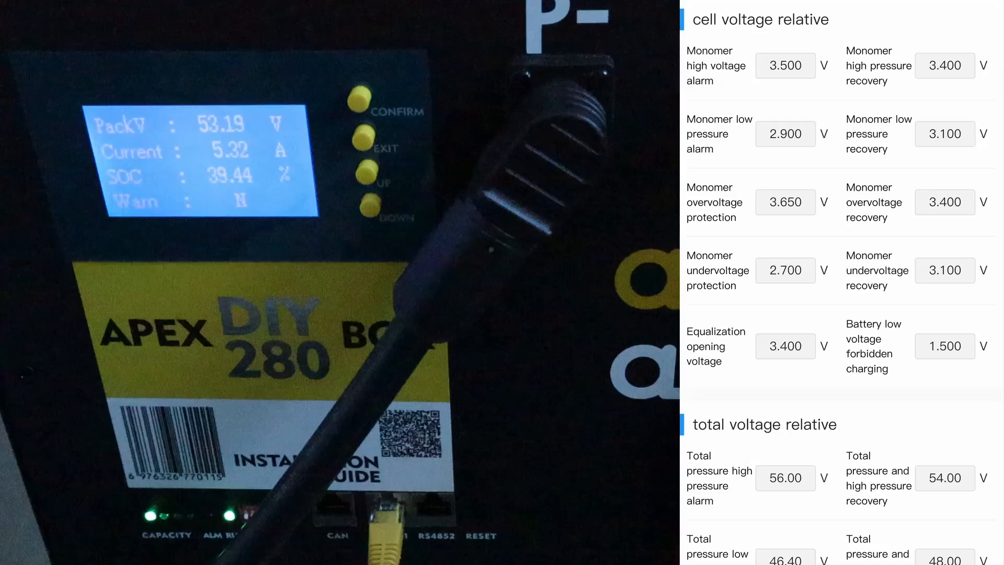
scroll(up, 3)
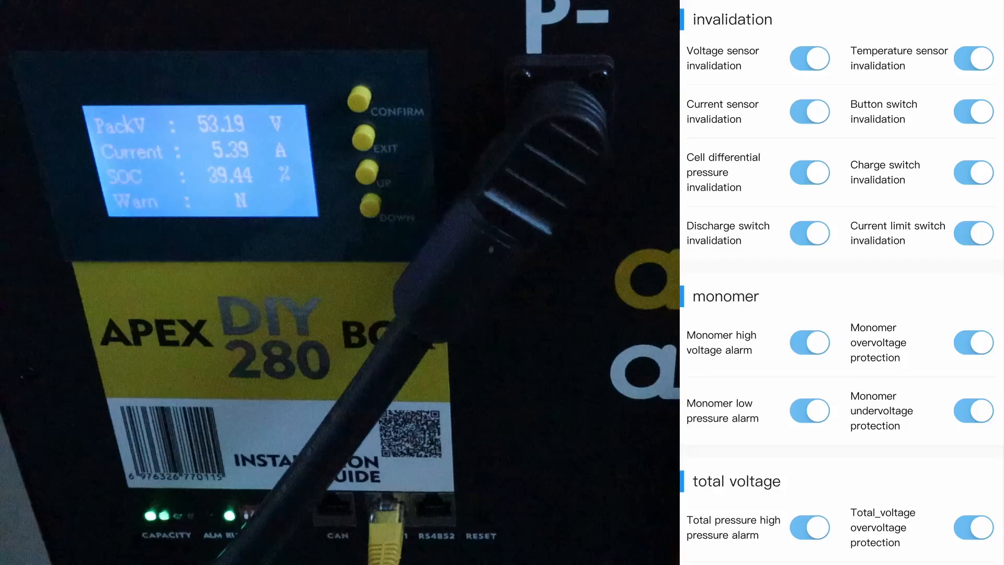
Review the Switch Setting toggles for invalidation, monomer, temperature and overcurrent protections.
scroll(down, 3)
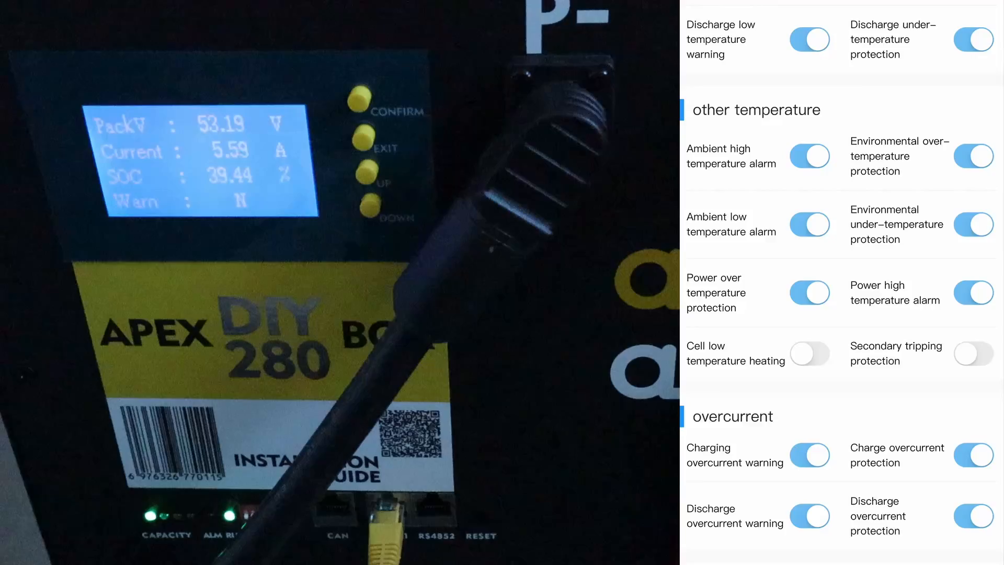
scroll(down, 3)
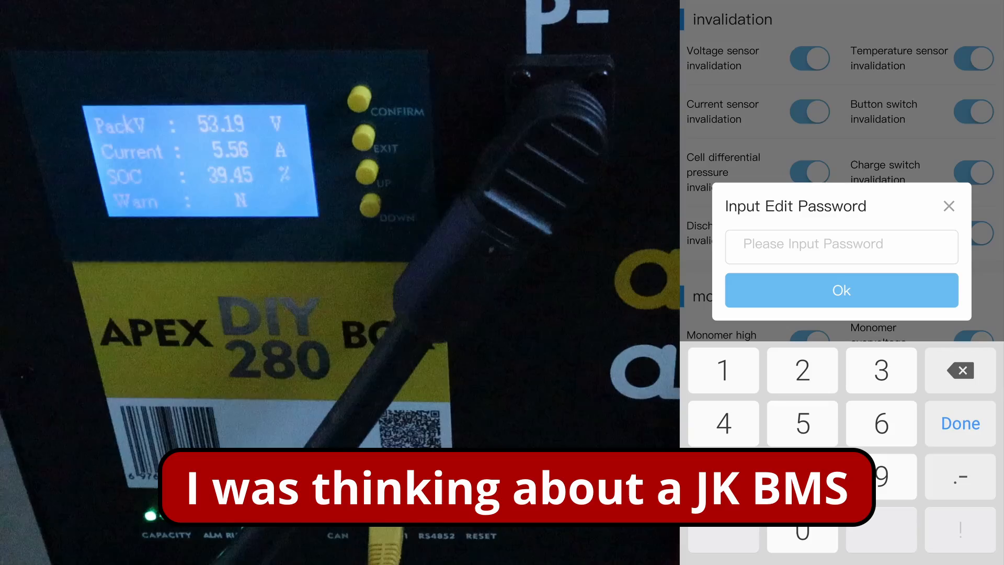
Enter the edit password on the keypad and have it accepted.
click(723, 371)
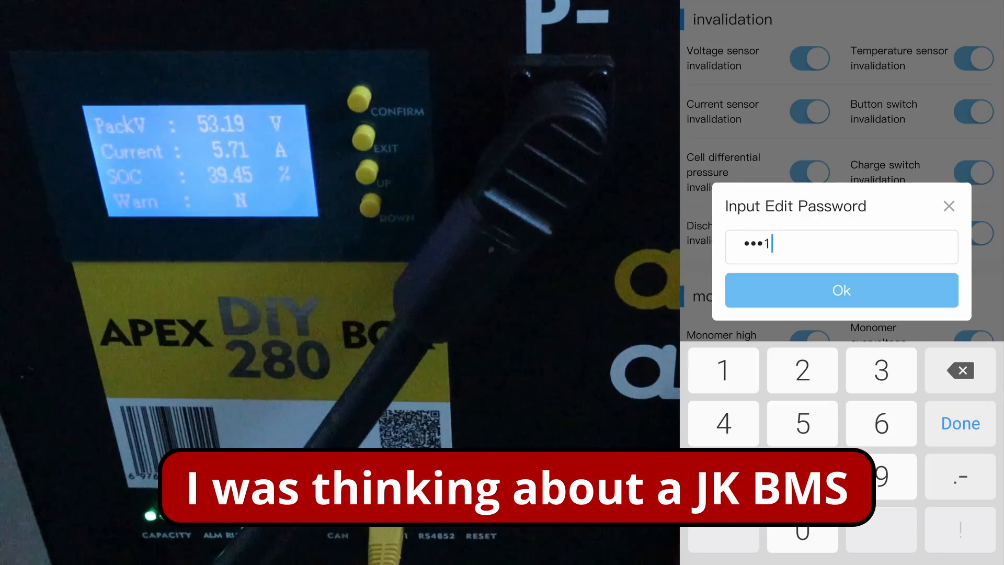
click(841, 289)
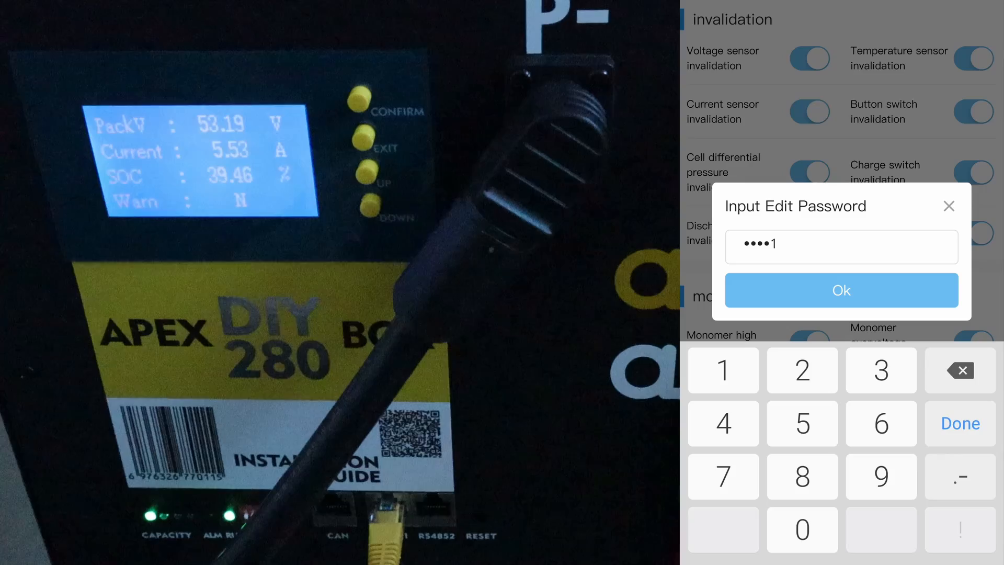
click(841, 290)
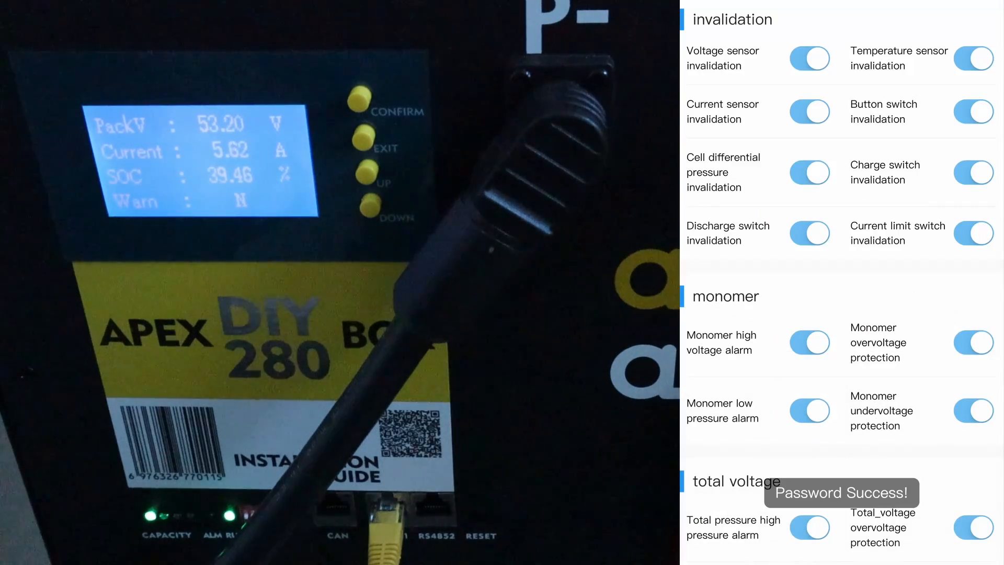